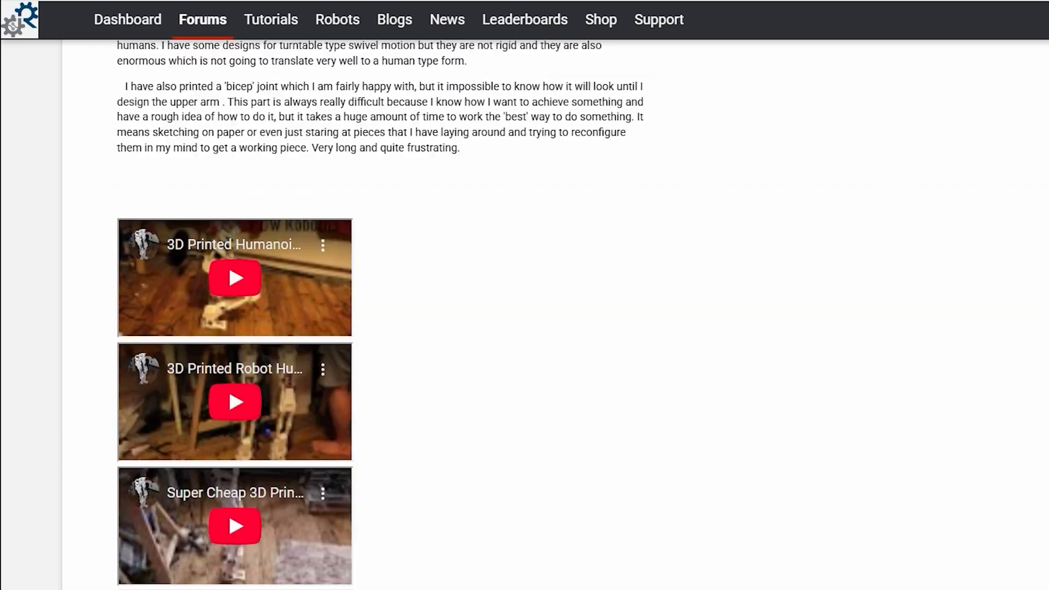
{"action": "scroll", "scroll_direction": "down", "scroll_amount": 3}
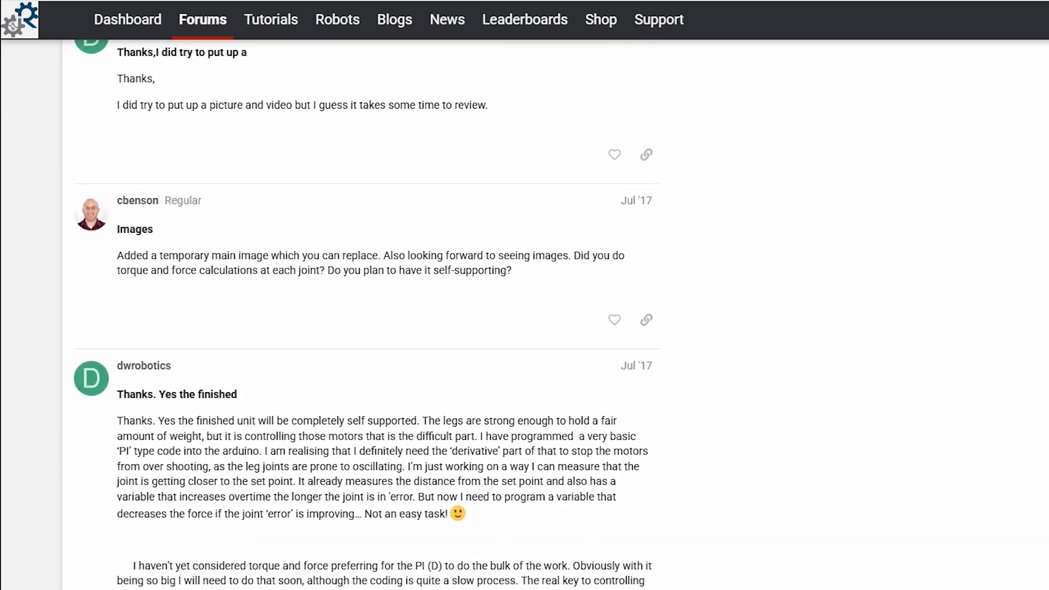